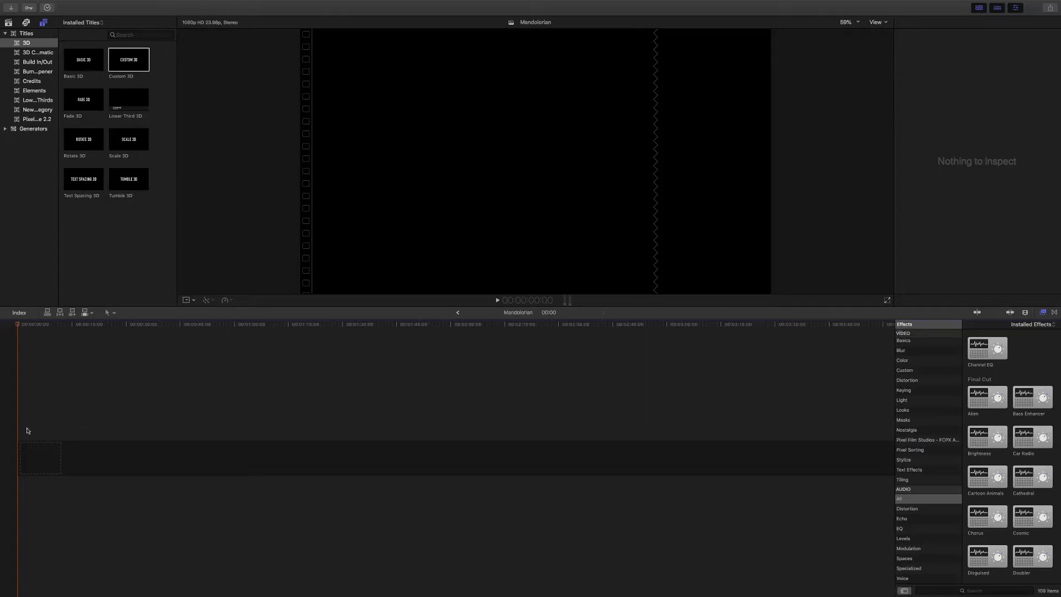
- Add the Custom 3D title to the timeline, accepting 1080p HD 23.98p video properties
left_click(129, 60)
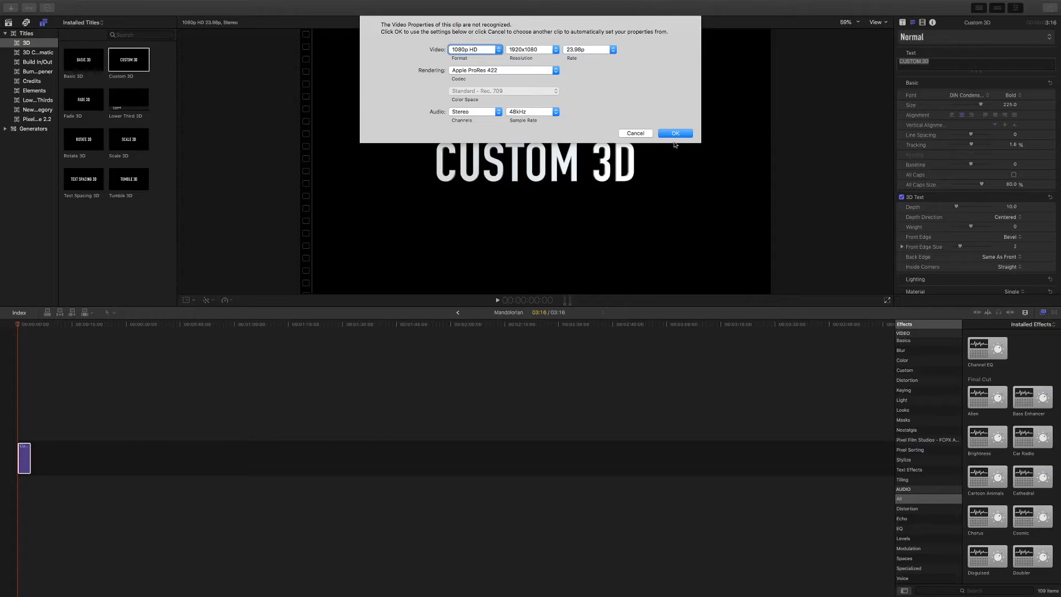
left_click(673, 133)
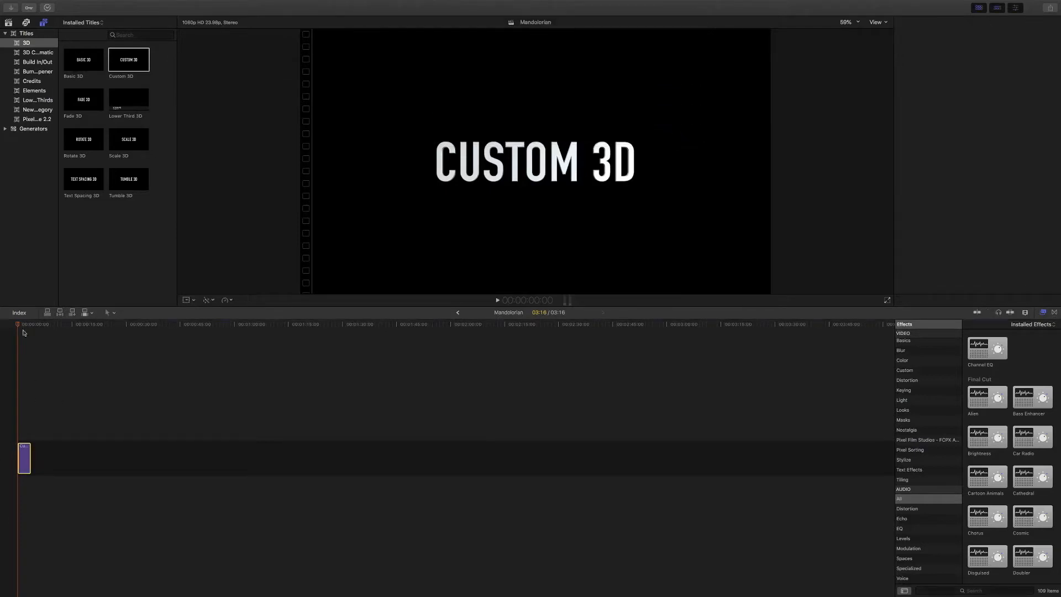
- Select the title and choose the Mandalore font
left_click(23, 458)
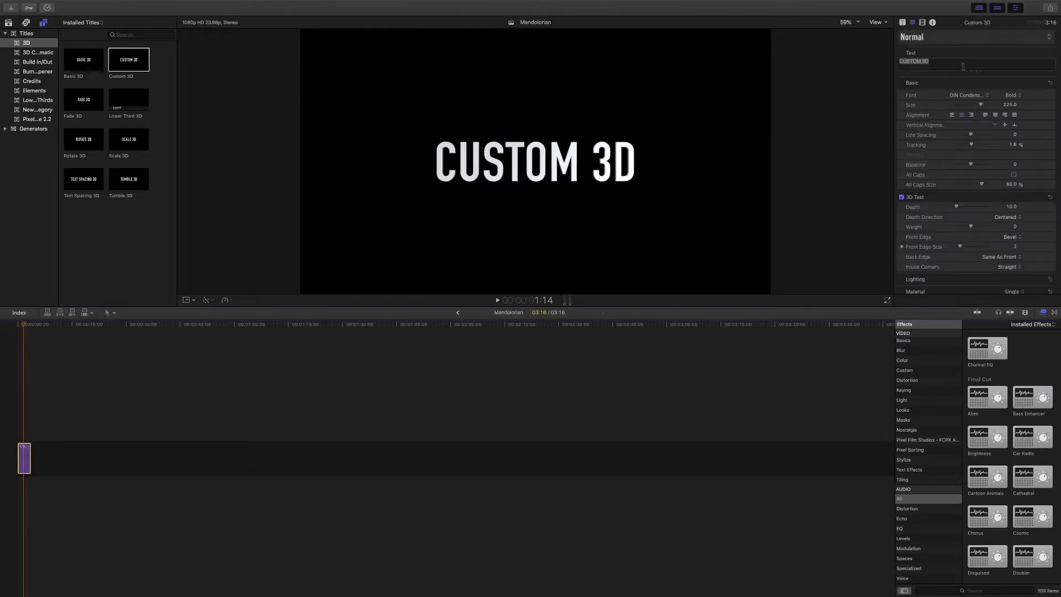
mouse_move(978, 94)
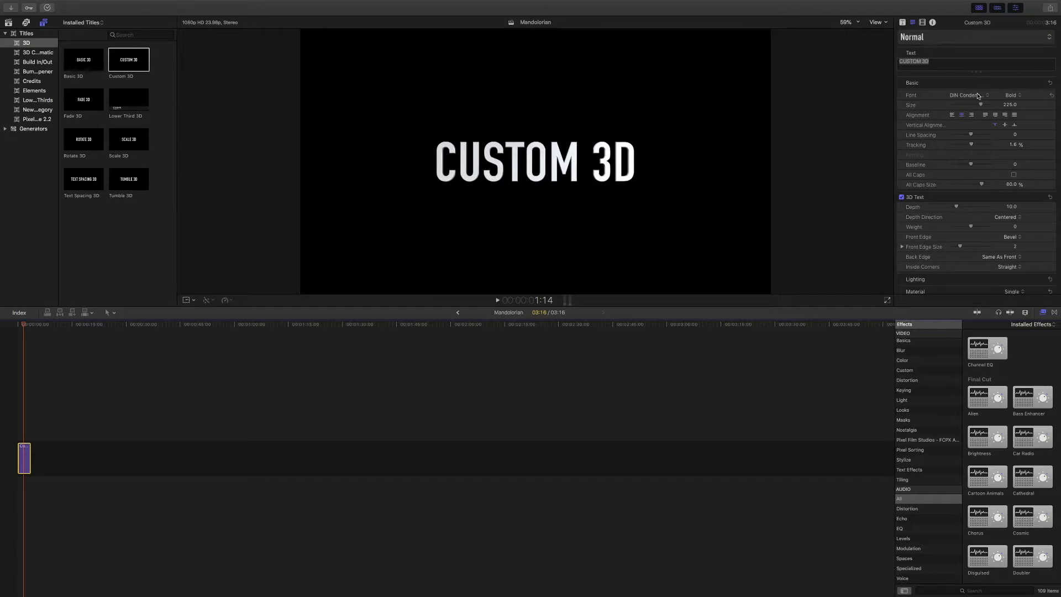
left_click(969, 94)
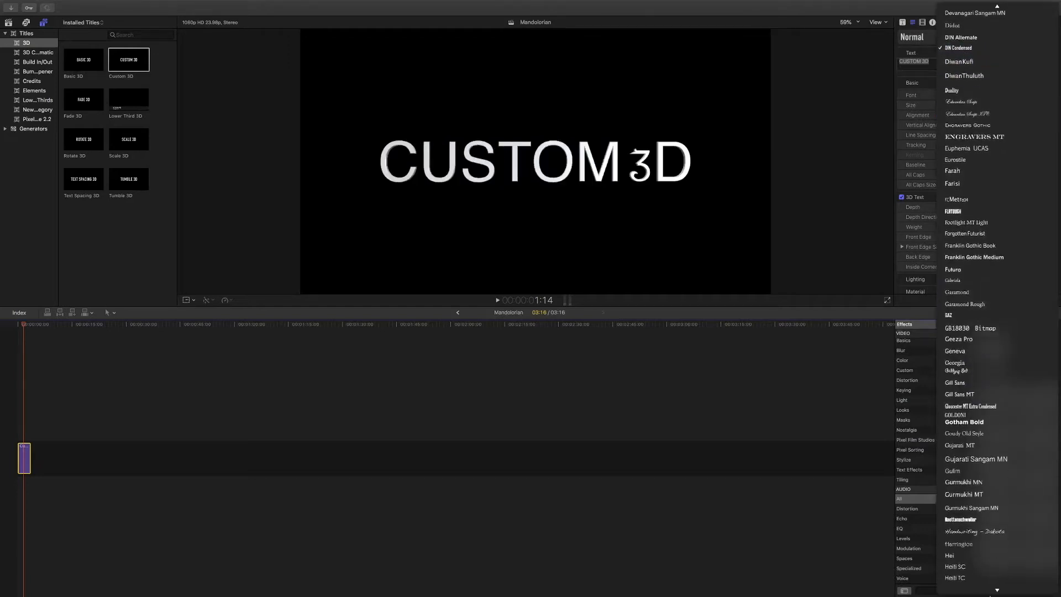
scroll("down", 3)
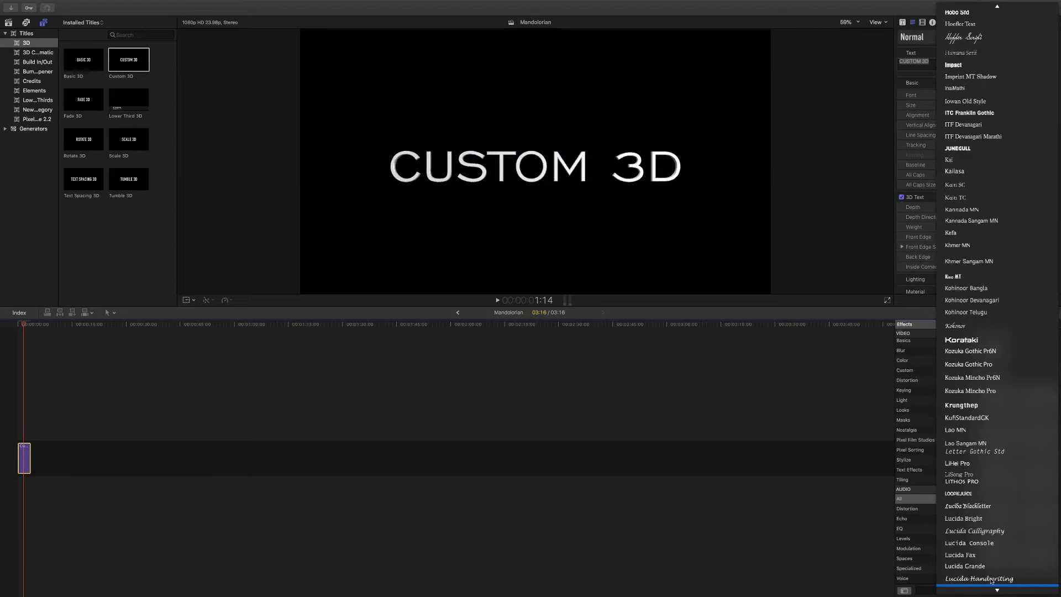
scroll("down", 3)
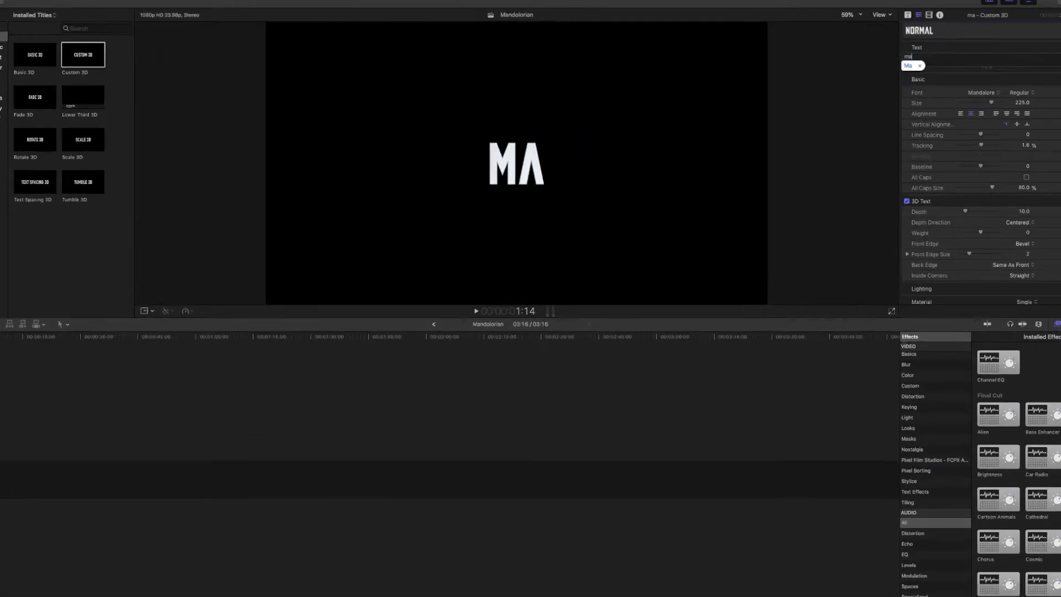
- Change the title text to 'mandalorian'
type("ndalorian")
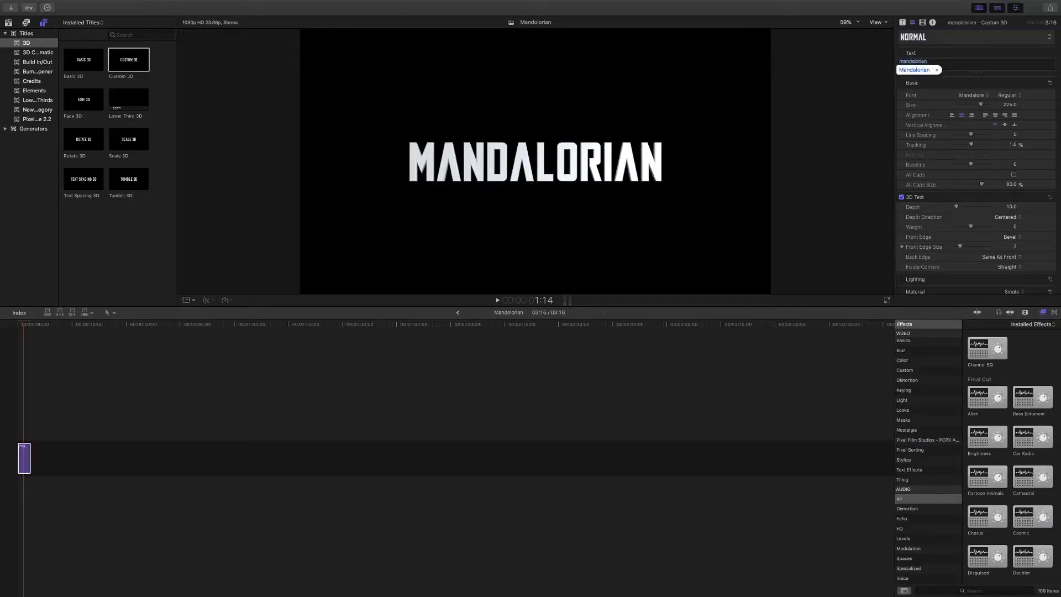
left_click(937, 69)
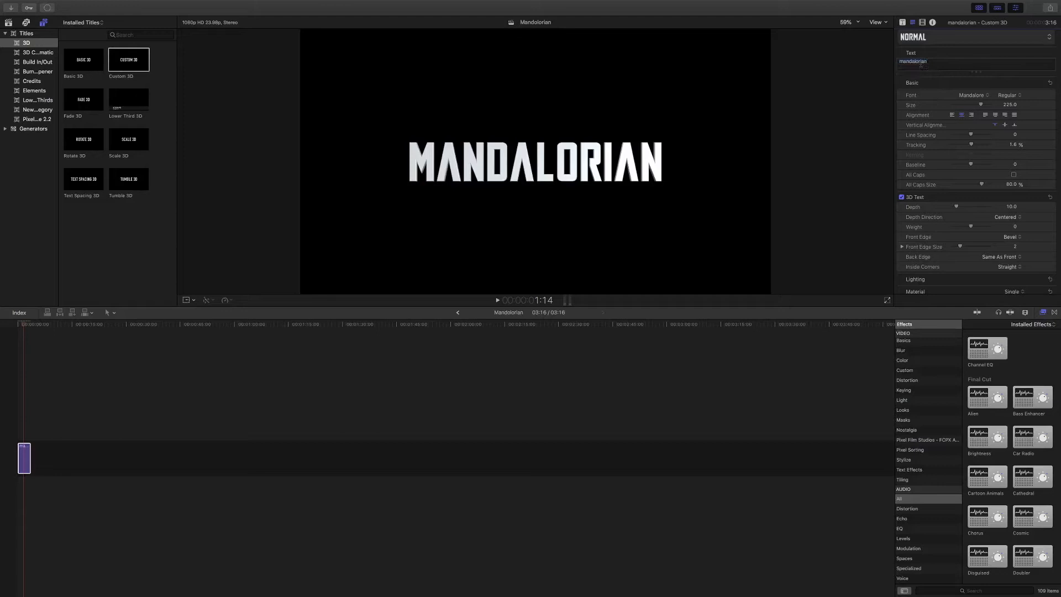
left_click(913, 62)
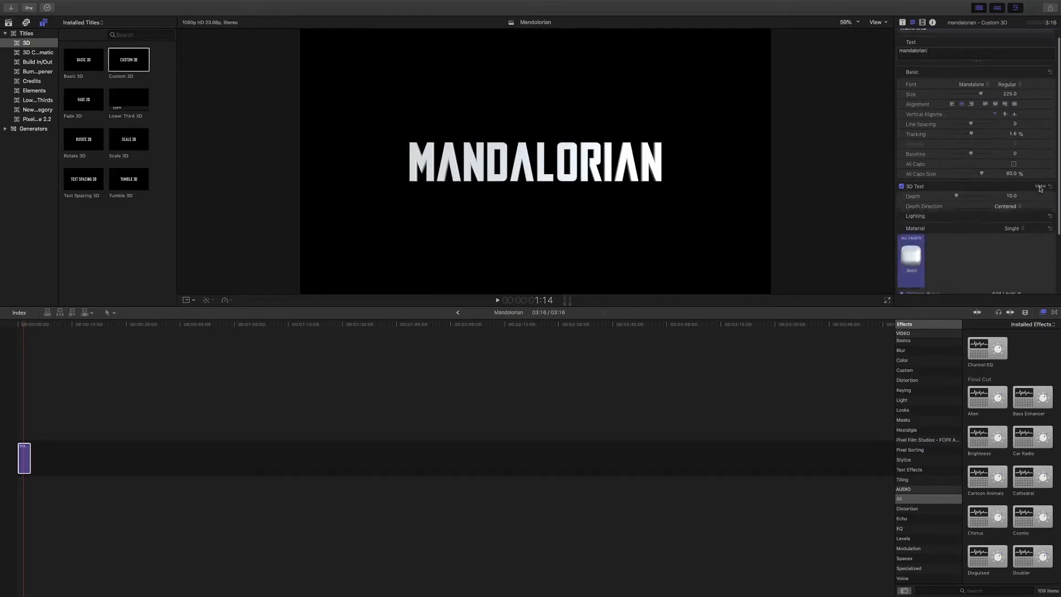
- Set the title's 3D depth to 0, substance colour to tan, and surface type to Matte
left_click(1041, 187)
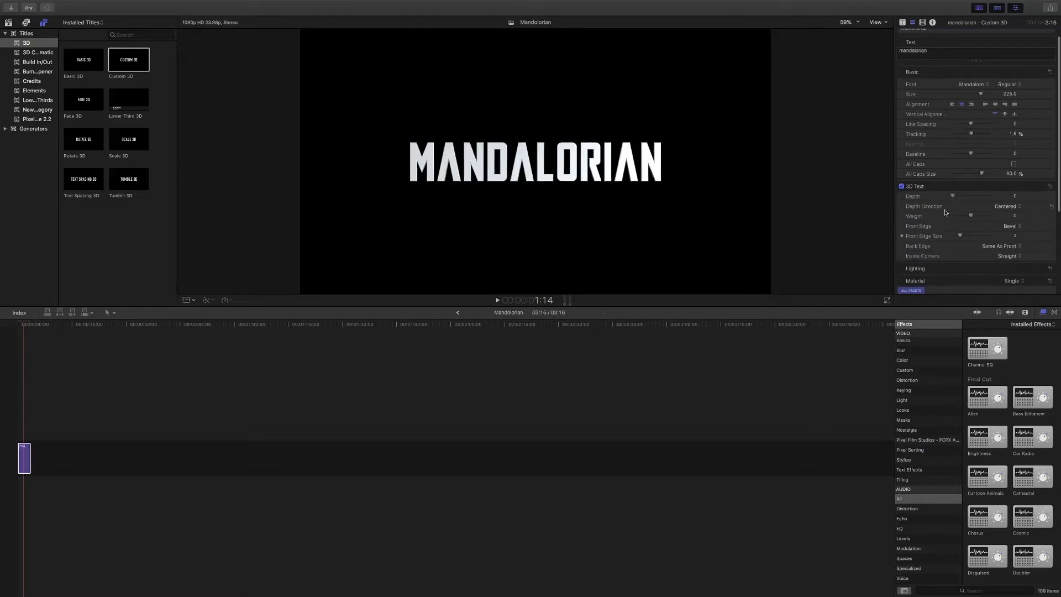
scroll("down", 3)
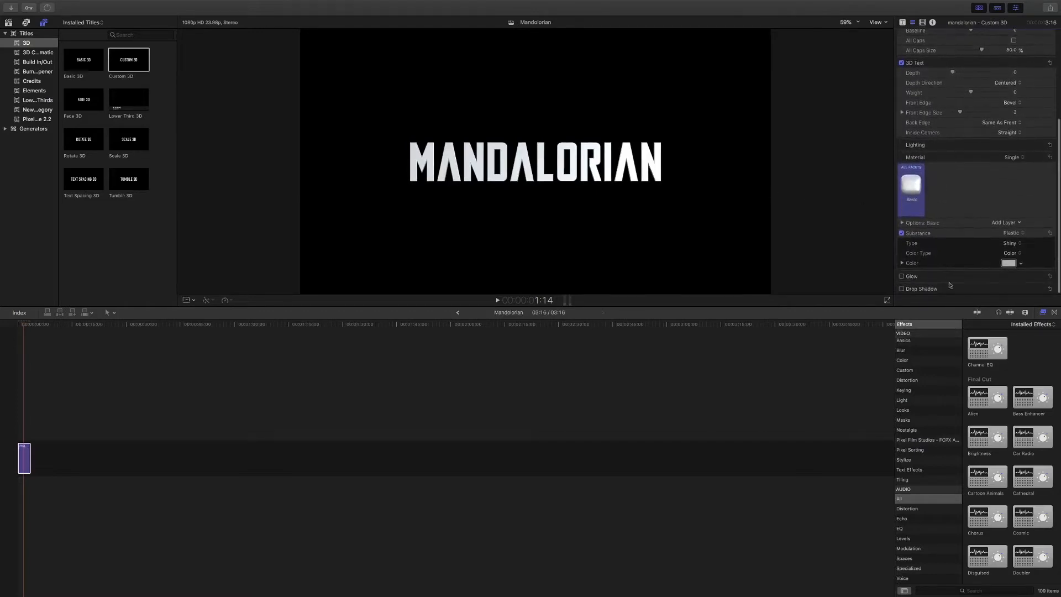
left_click(1010, 263)
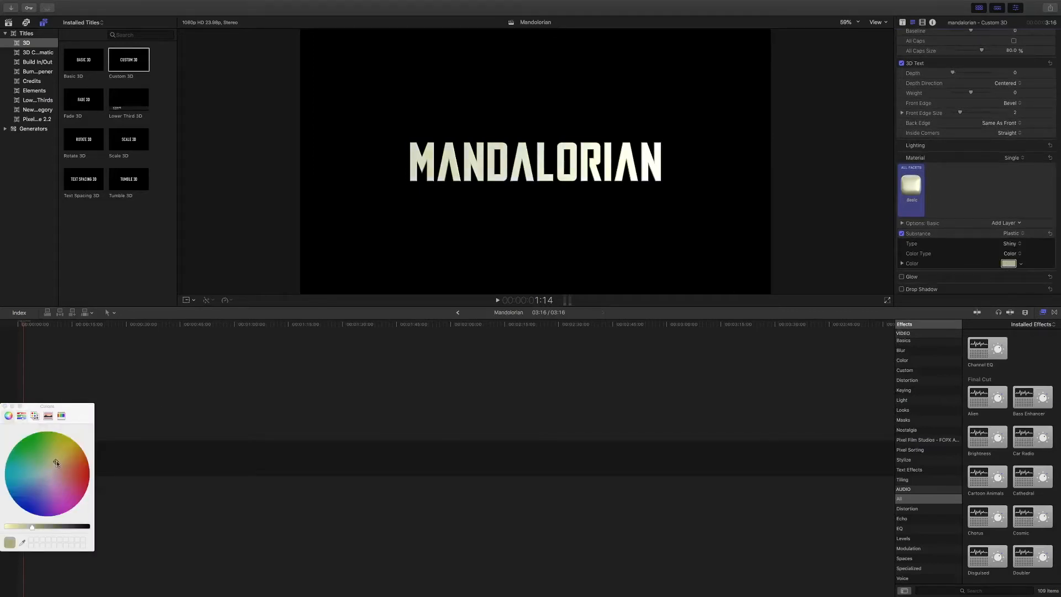
left_click_drag(57, 463, 64, 458)
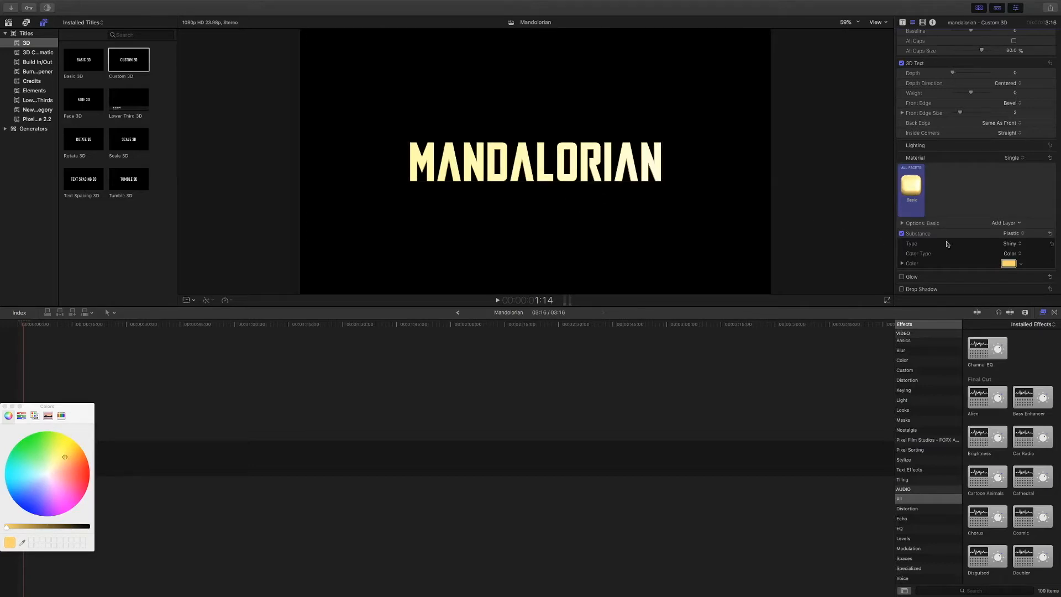
left_click(1012, 244)
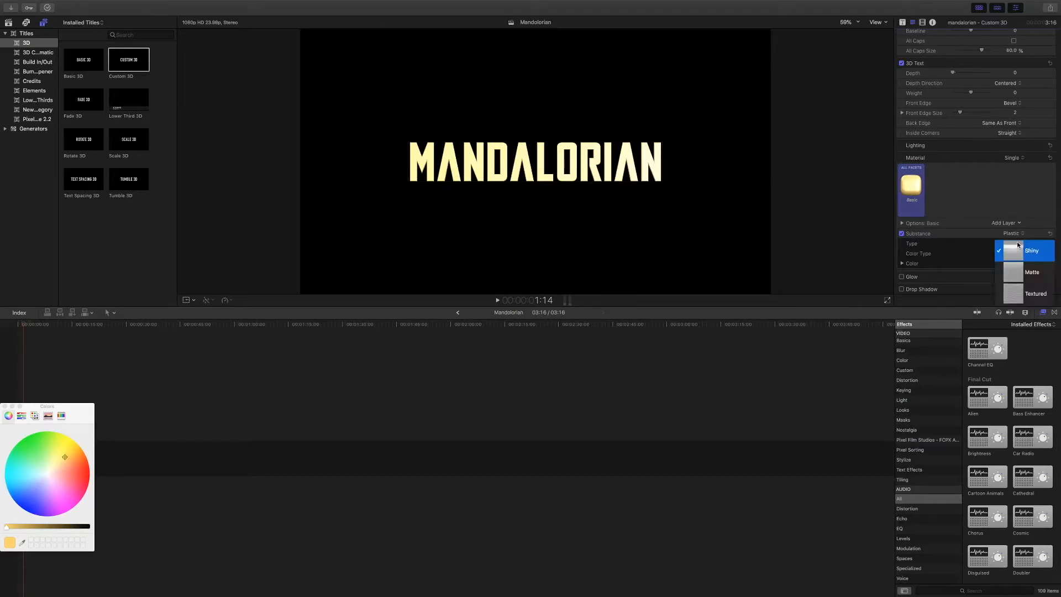
left_click(1032, 272)
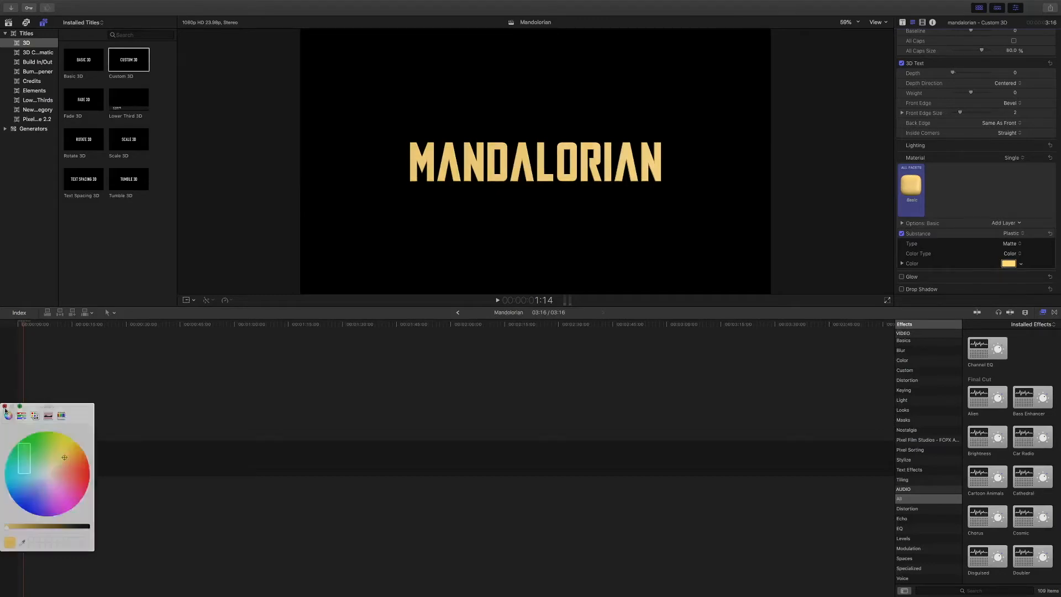
- Add a distress layer to the lettering material and set its type to Dirt 3
left_click(1007, 222)
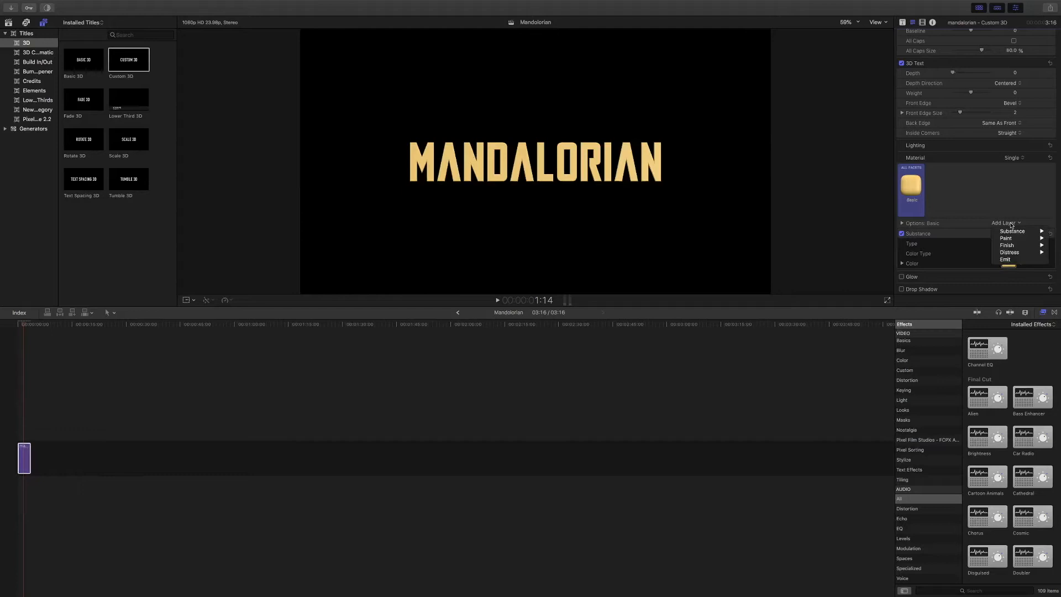
mouse_move(1009, 252)
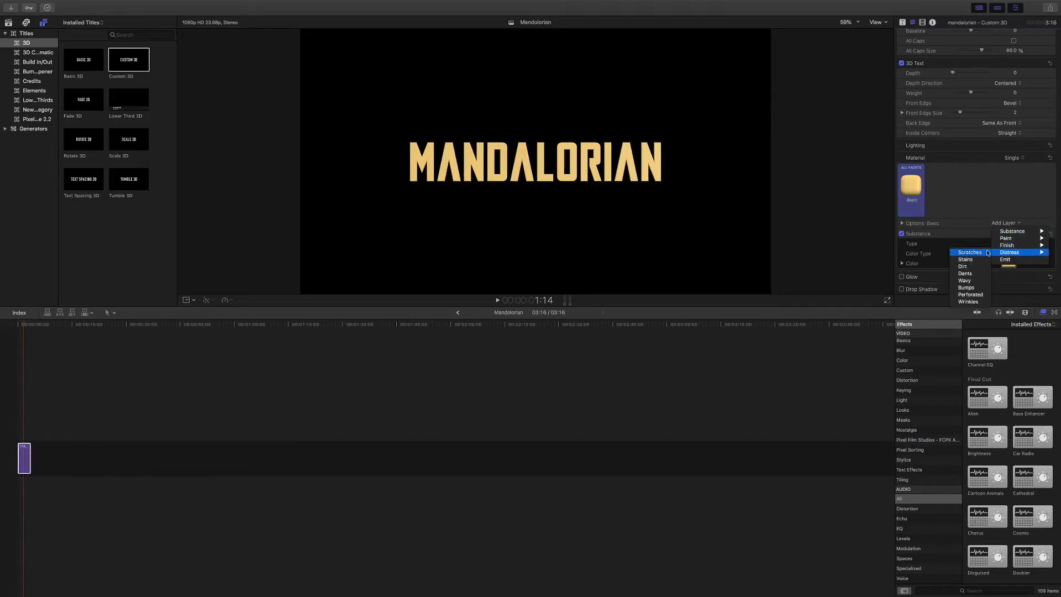
left_click(962, 266)
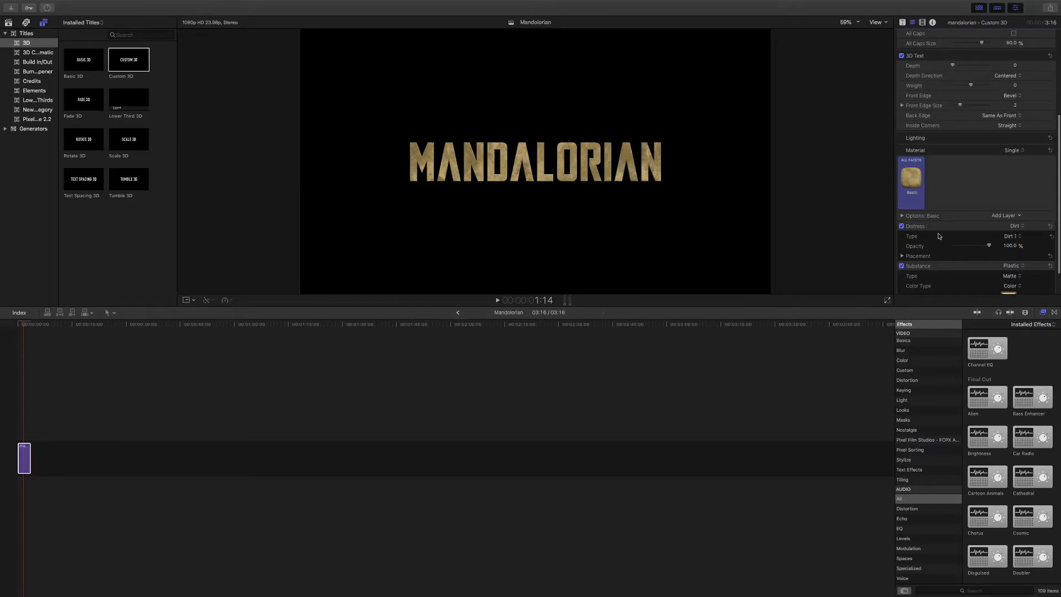
left_click(1015, 235)
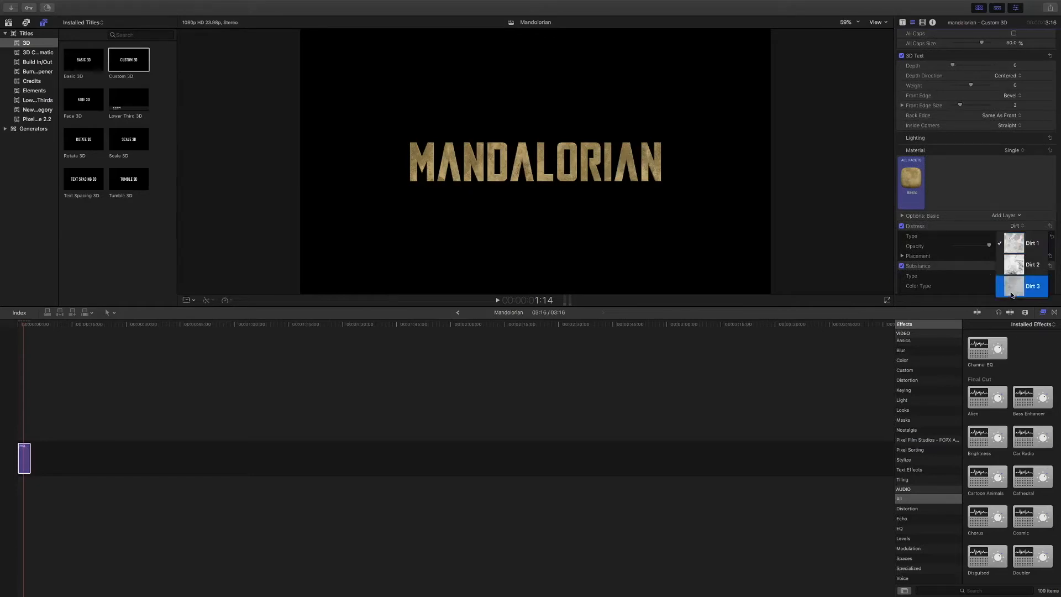
left_click(1033, 286)
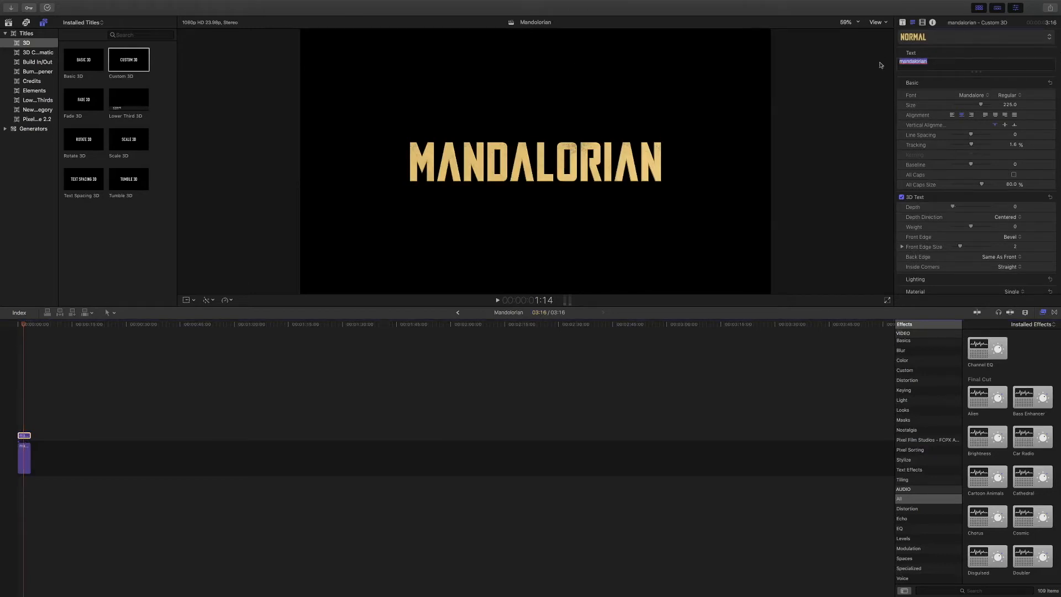
- Enter THE as the title text in Bank Gothic Light, positioned above MANDALORIAN
type("THE")
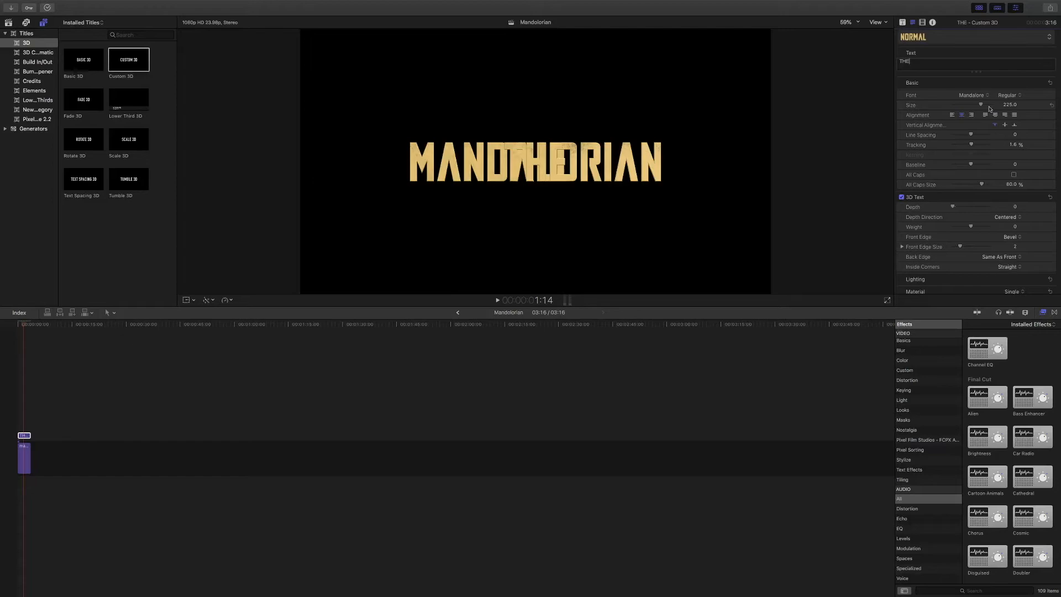
left_click(970, 95)
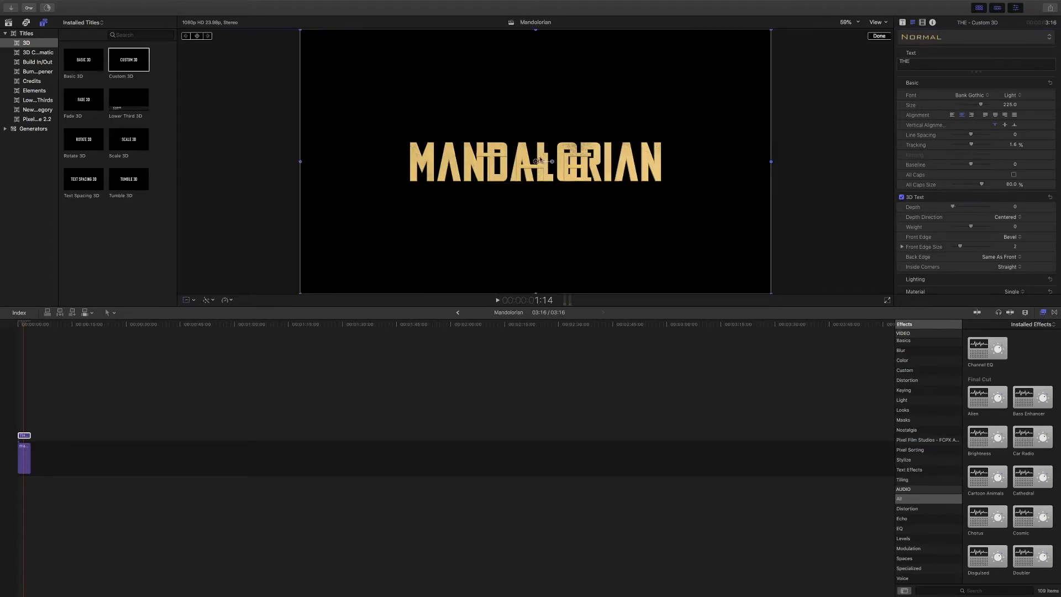
left_click_drag(540, 161, 534, 122)
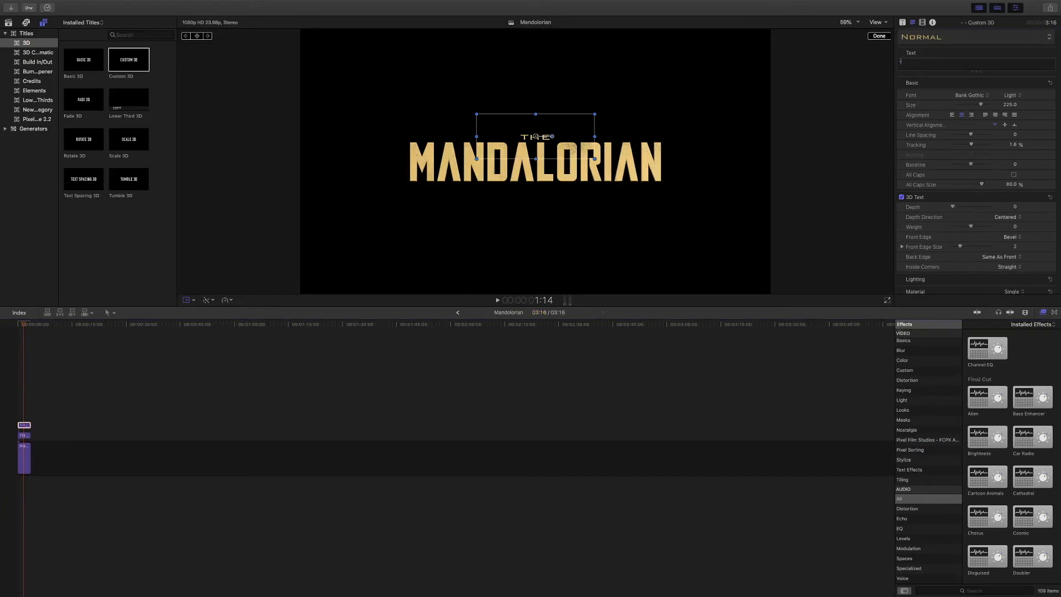
mouse_move(590, 127)
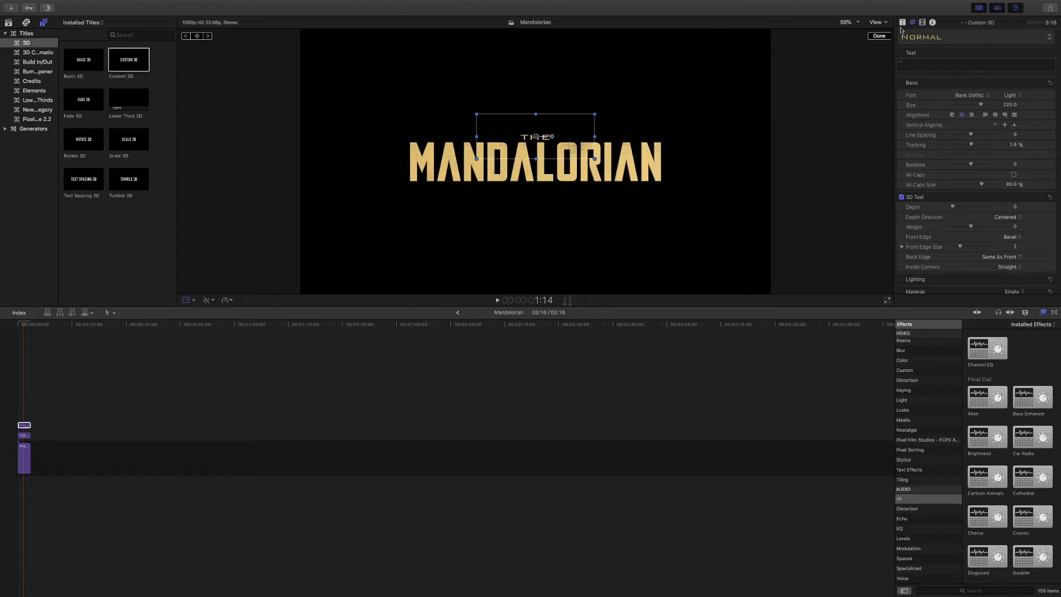
- Zoom the viewer to 200% and position the dash just right of THE
left_click(848, 21)
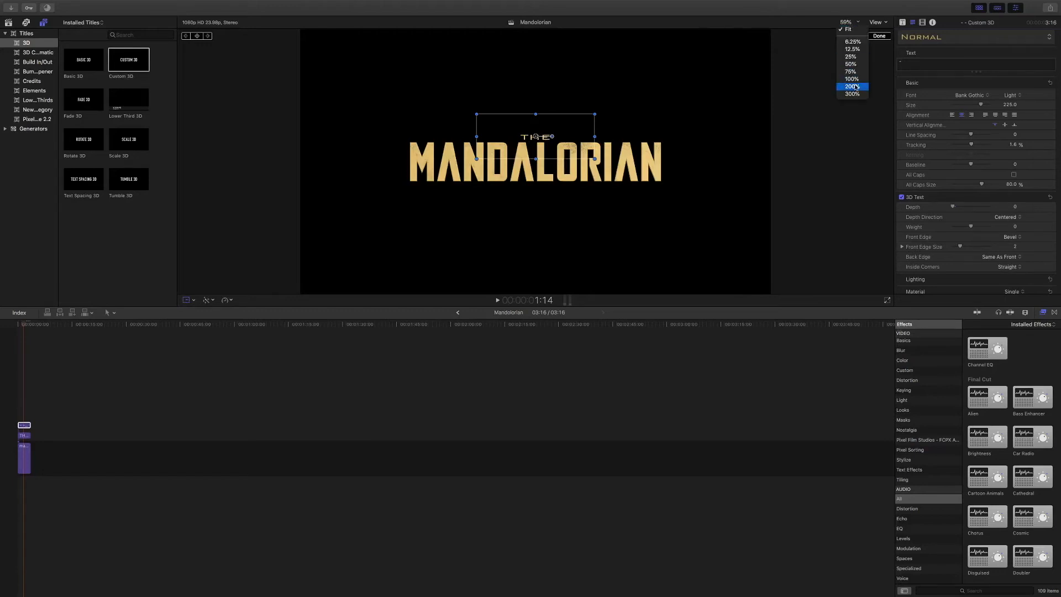
left_click(851, 86)
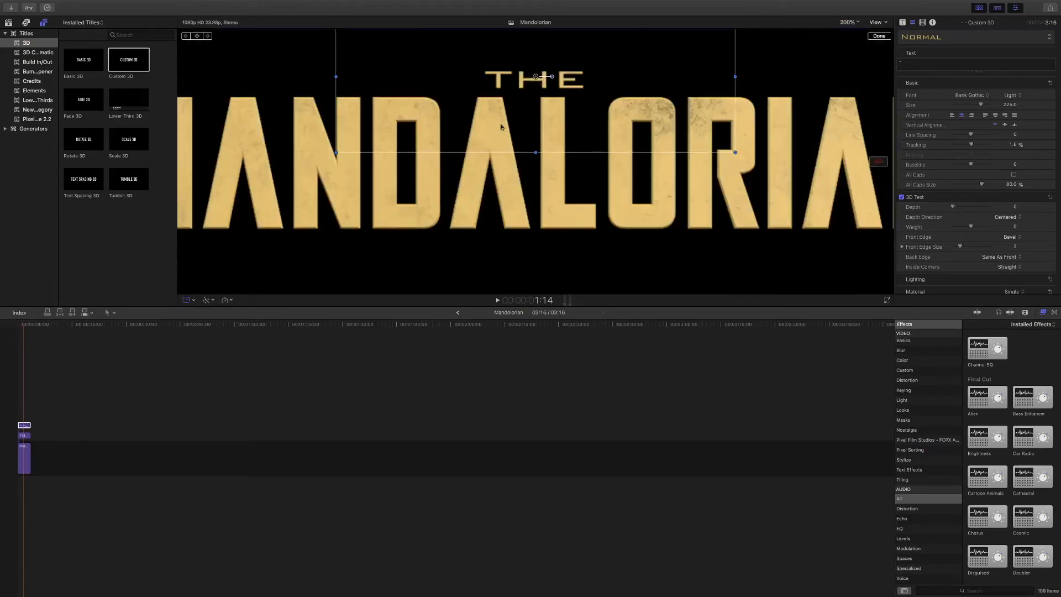
left_click_drag(337, 153, 267, 175)
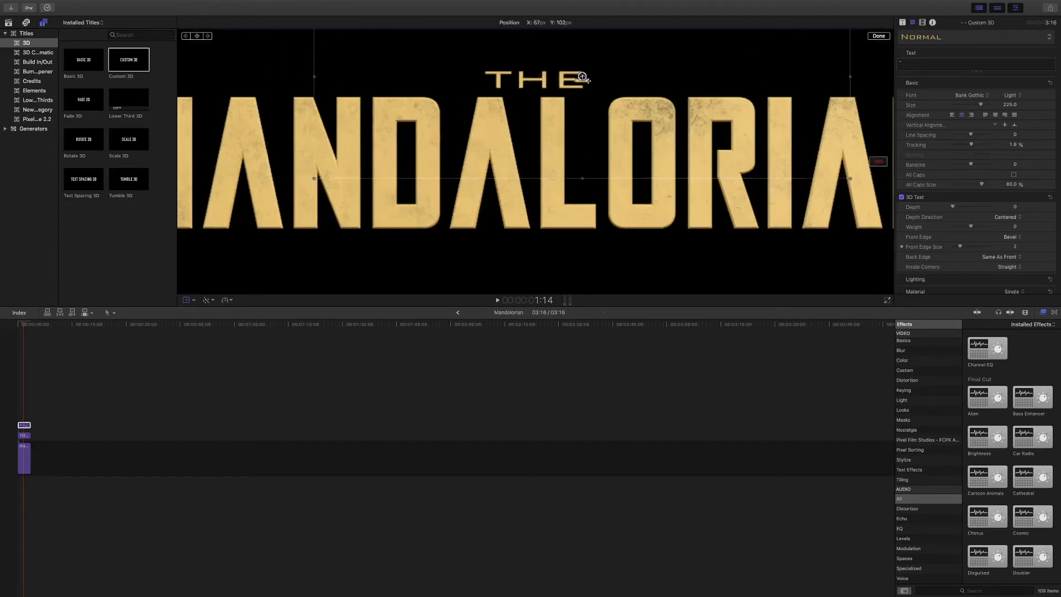
left_click_drag(582, 78, 594, 83)
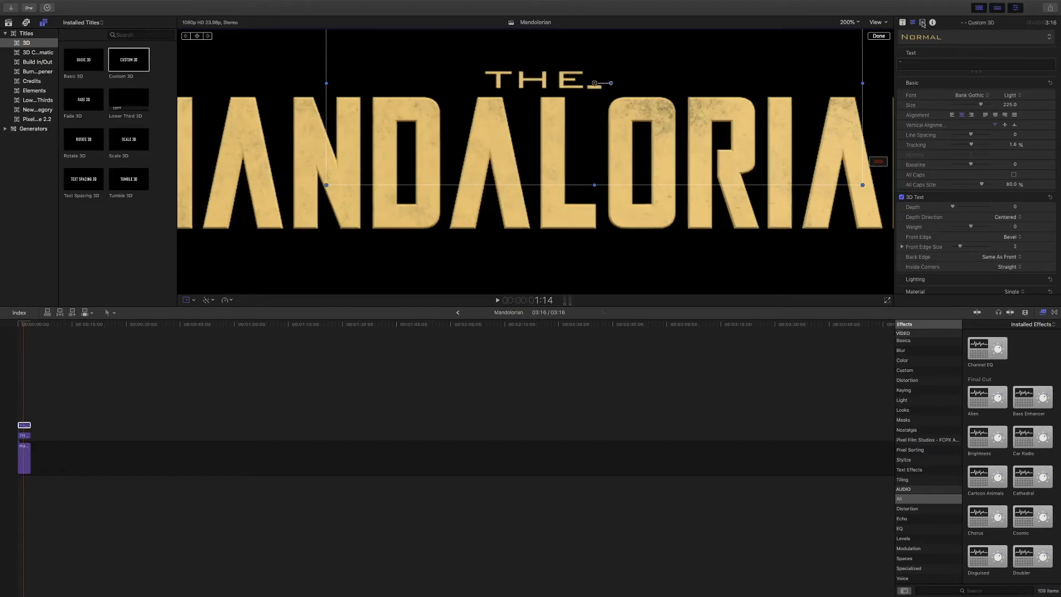
left_click(911, 22)
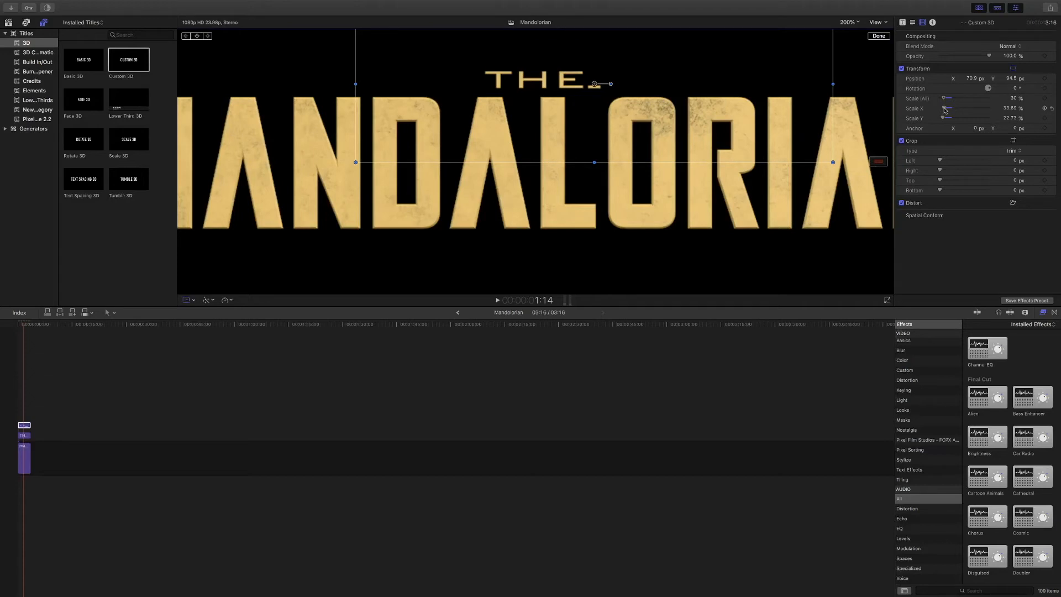
- Increase Scale X and reduce Scale Y, placing the long thin line right of THE
left_click_drag(949, 108, 976, 108)
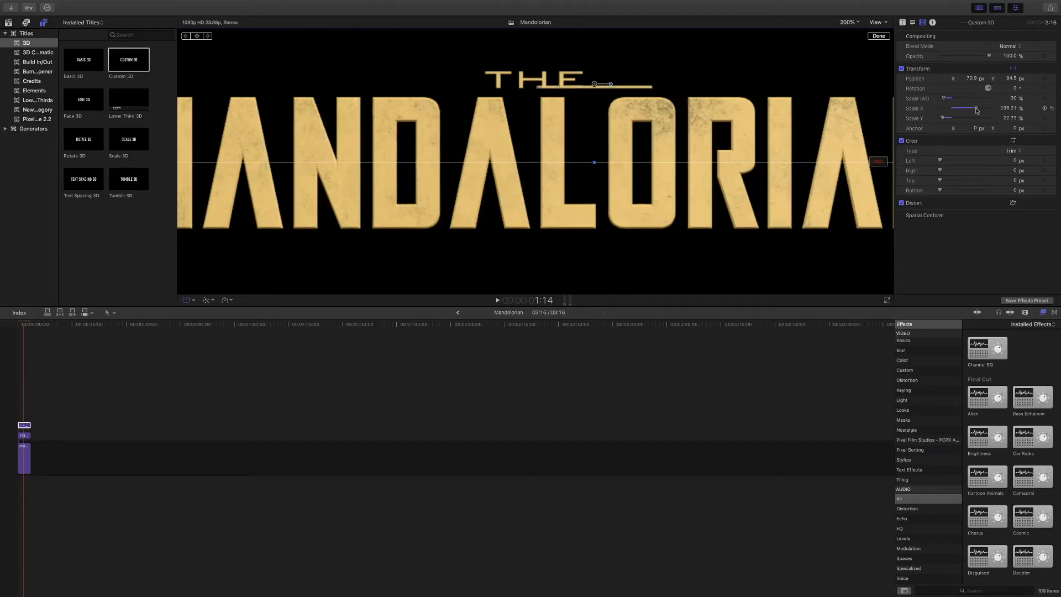
left_click_drag(977, 109, 1008, 109)
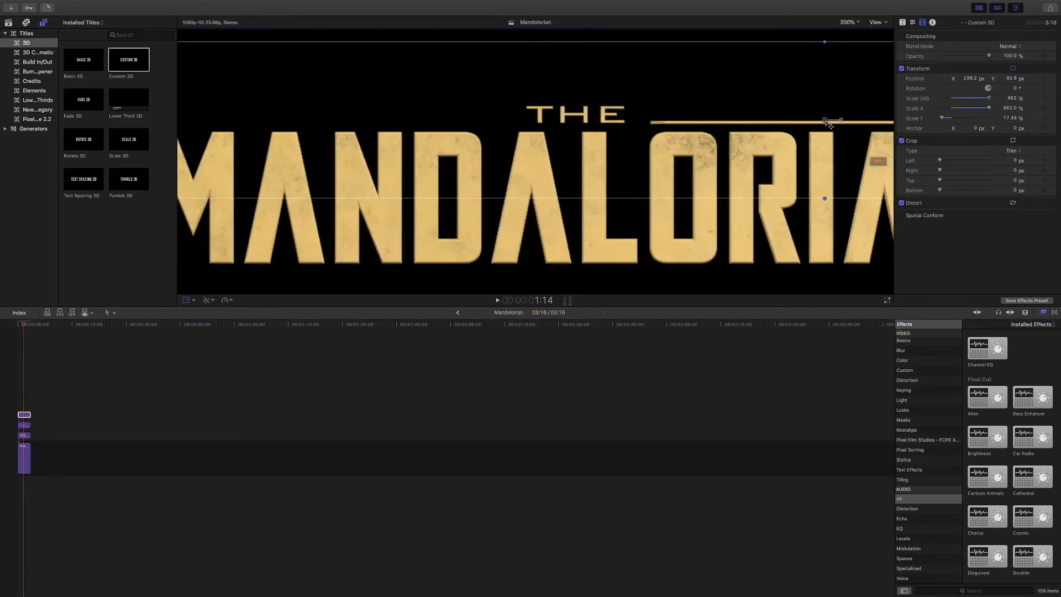
left_click_drag(824, 120, 382, 115)
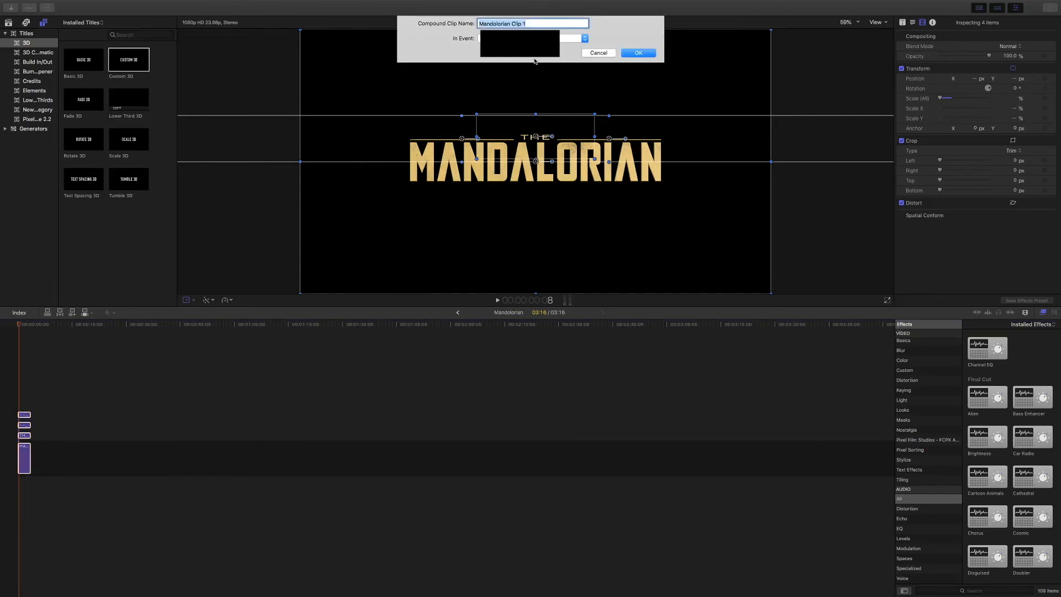
- Confirm the new compound clip named Mandalorian Clip 1
left_click(636, 53)
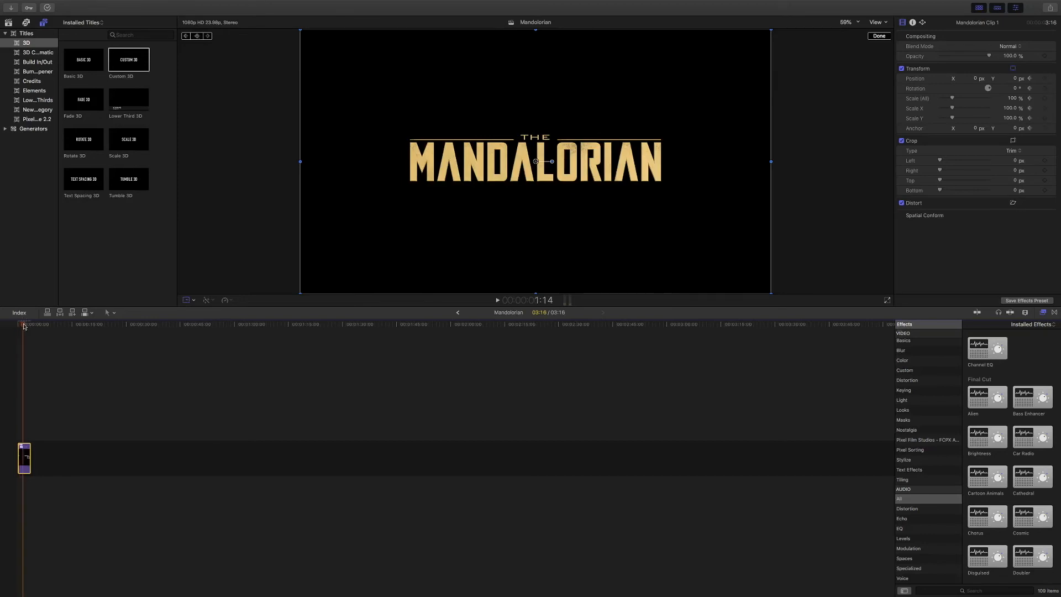
- Move the playhead to the compound clip's start and add a Scale (All) keyframe
left_click(24, 324)
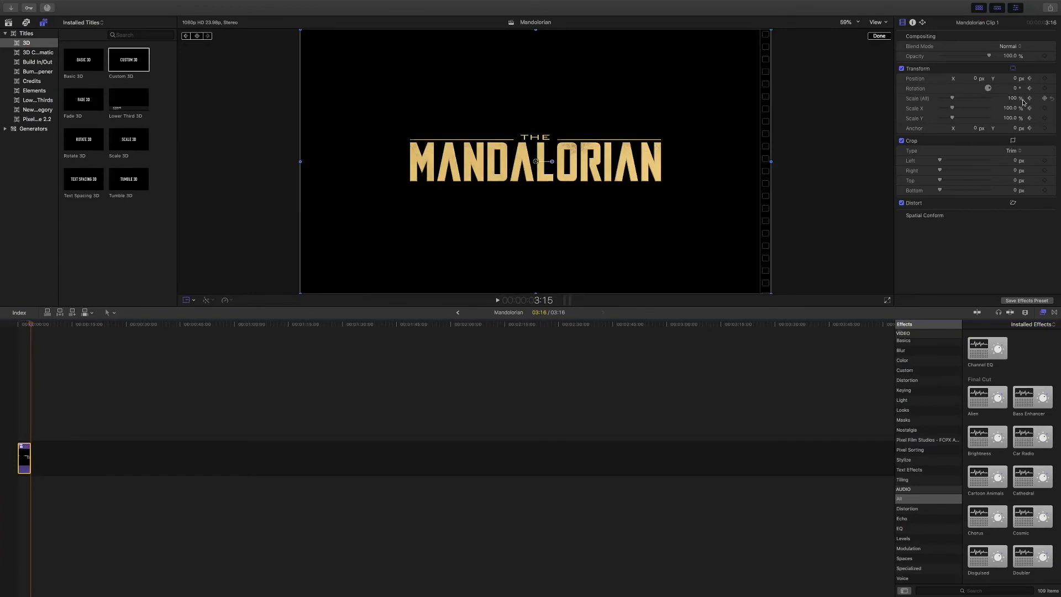
left_click(1013, 97)
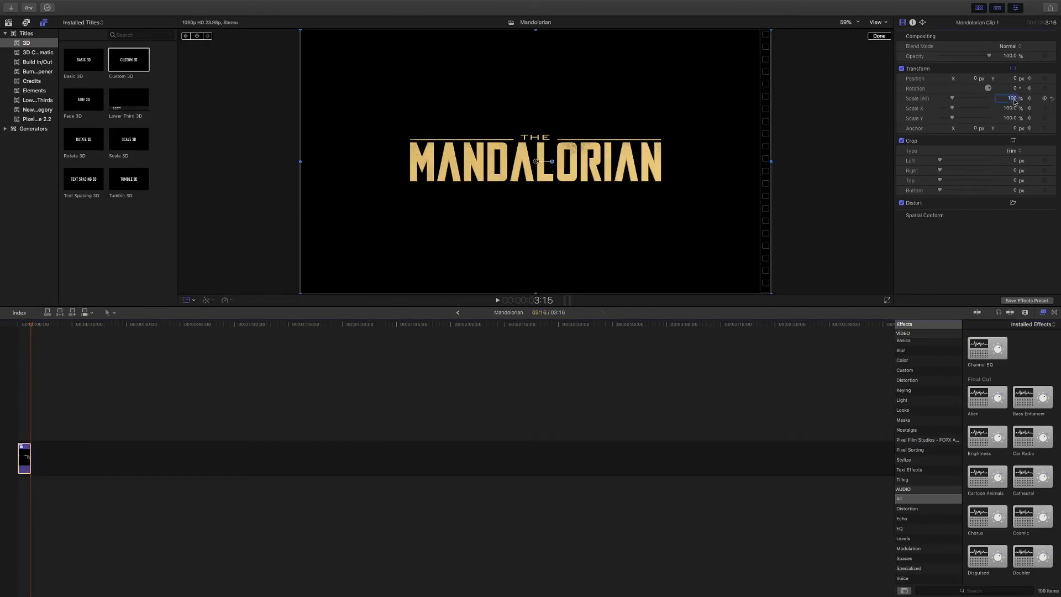